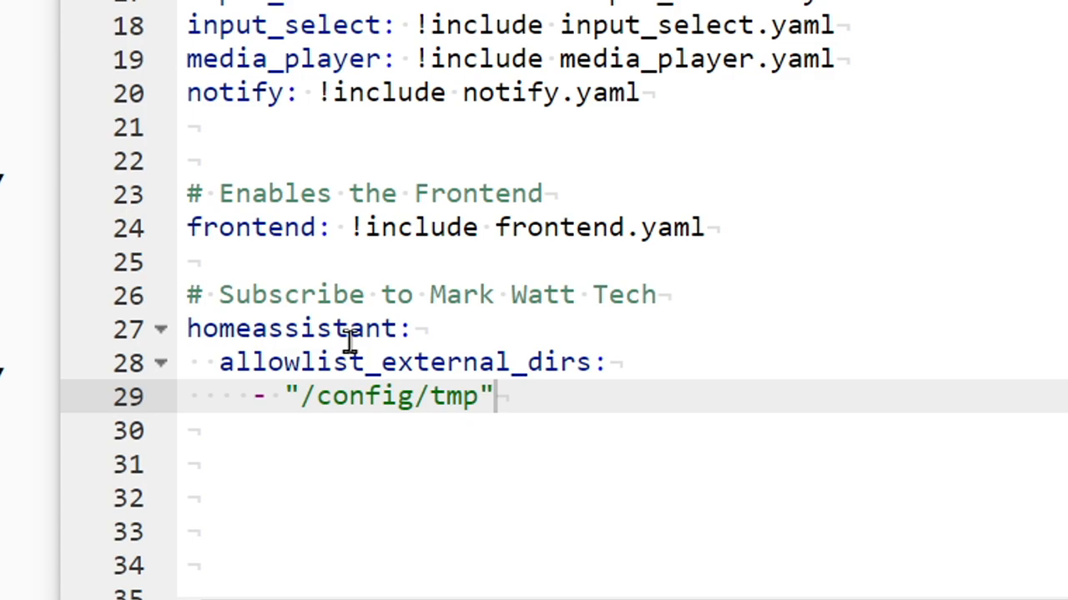
mouse_move(404, 294)
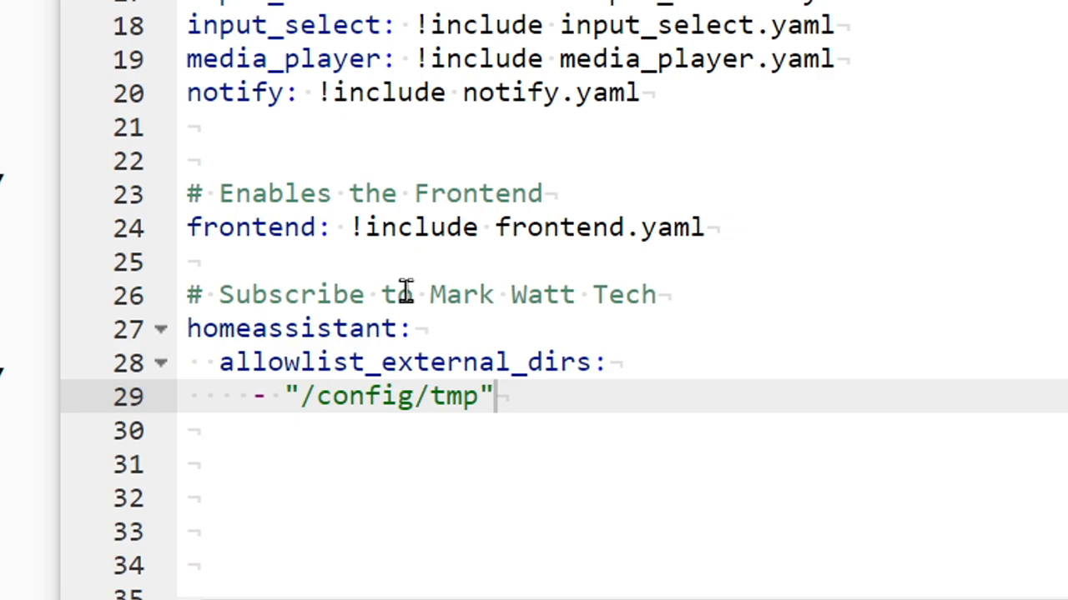
mouse_move(370, 417)
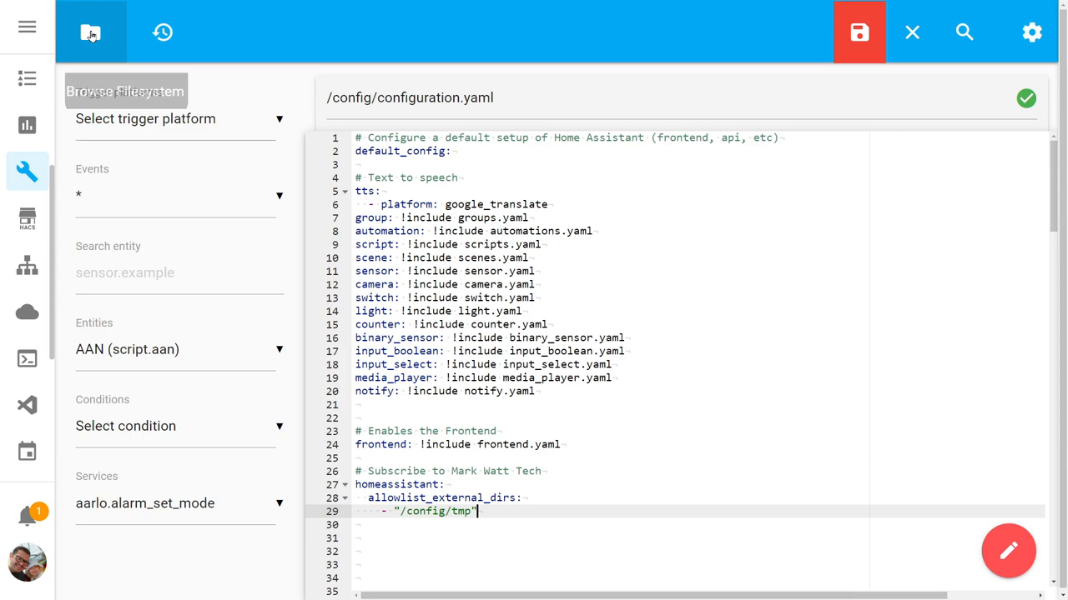
Confirm the tmp folder exists in the config file browser, then go to the Automations list
left_click(90, 31)
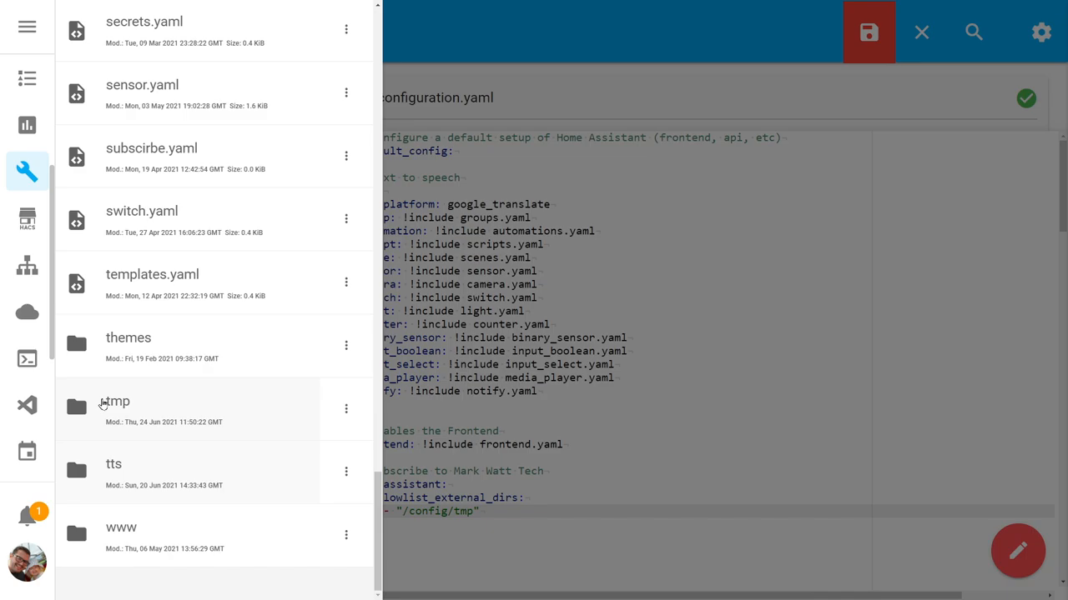
left_click(174, 30)
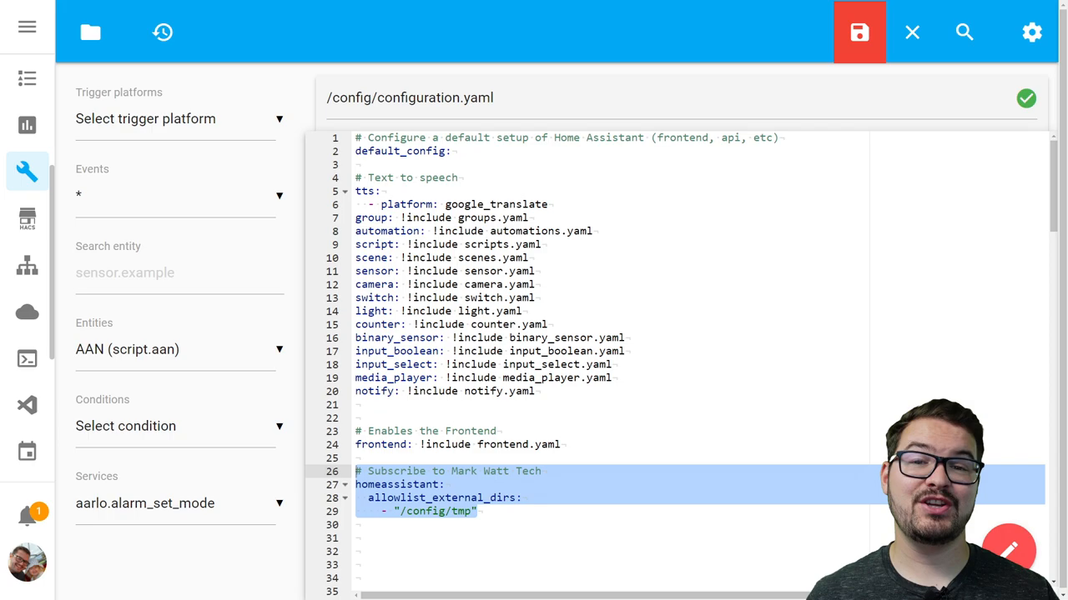
left_click(911, 32)
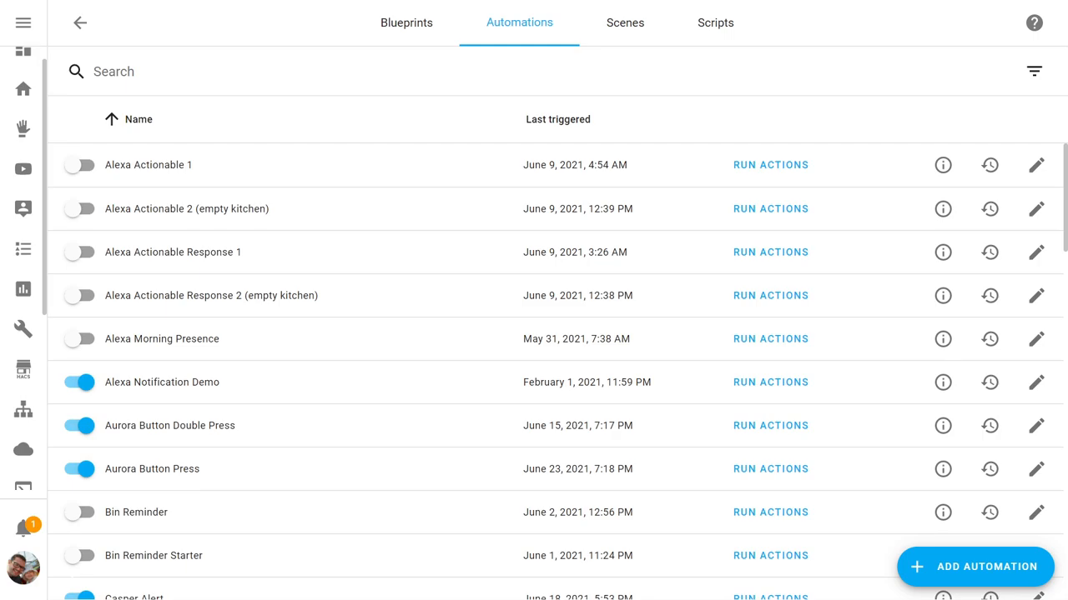
View the TV Notification Demo automation's Lilah Button 'Turn on' press trigger
left_click(974, 567)
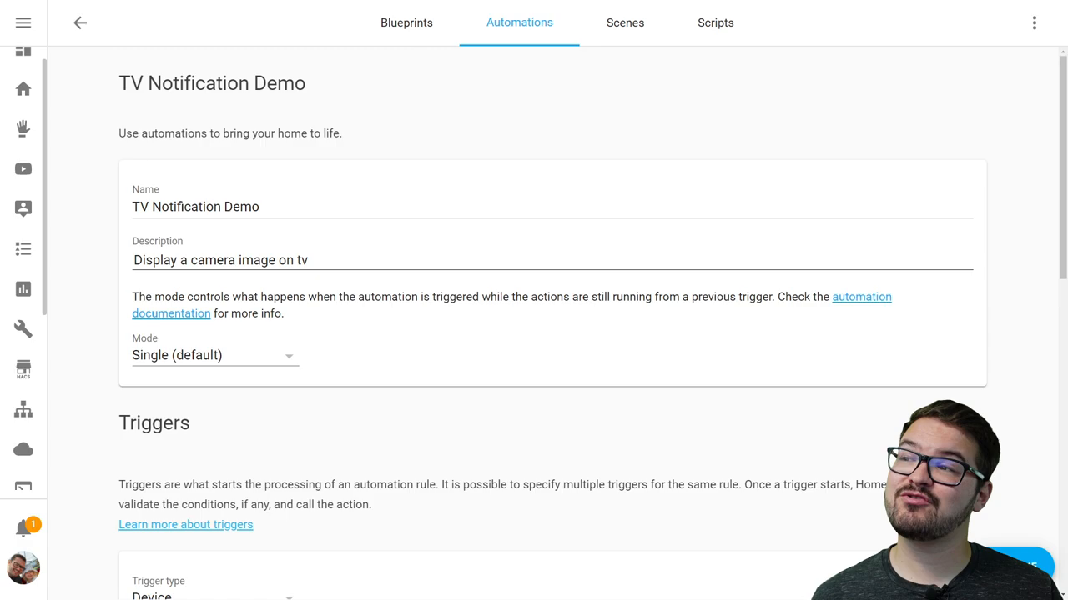
scroll("down", 3)
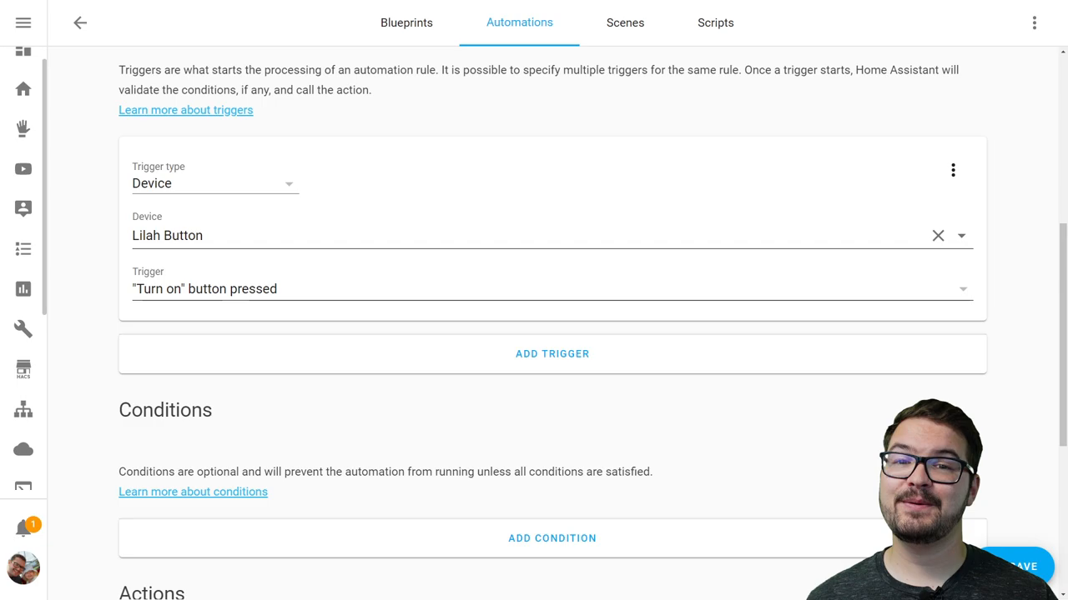
Review the firestick_4k notify action attaching /config/tmp/camera.png
scroll("down", 3)
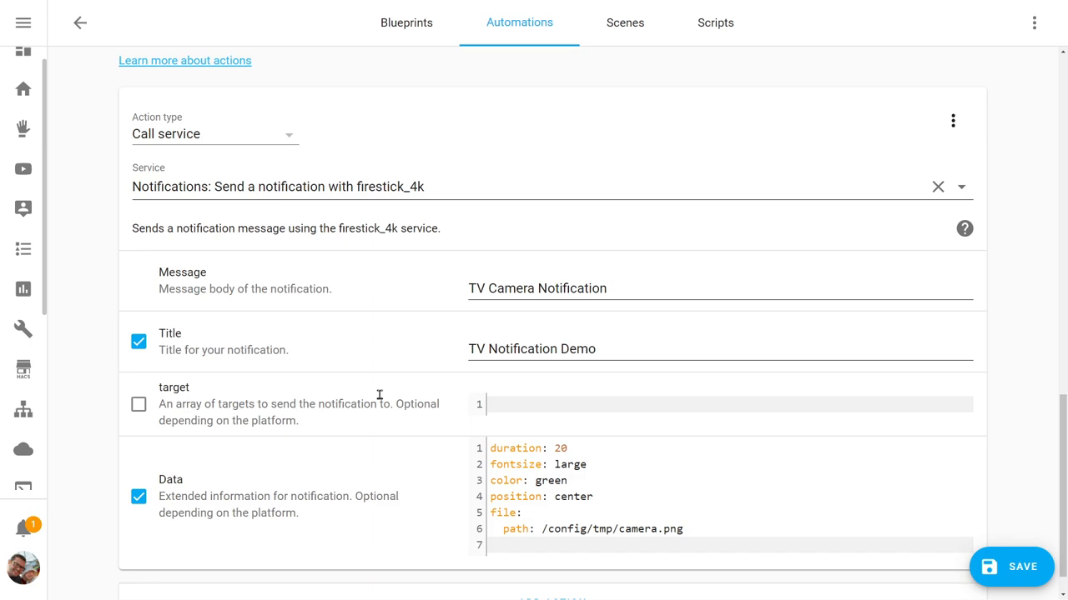
mouse_move(492, 372)
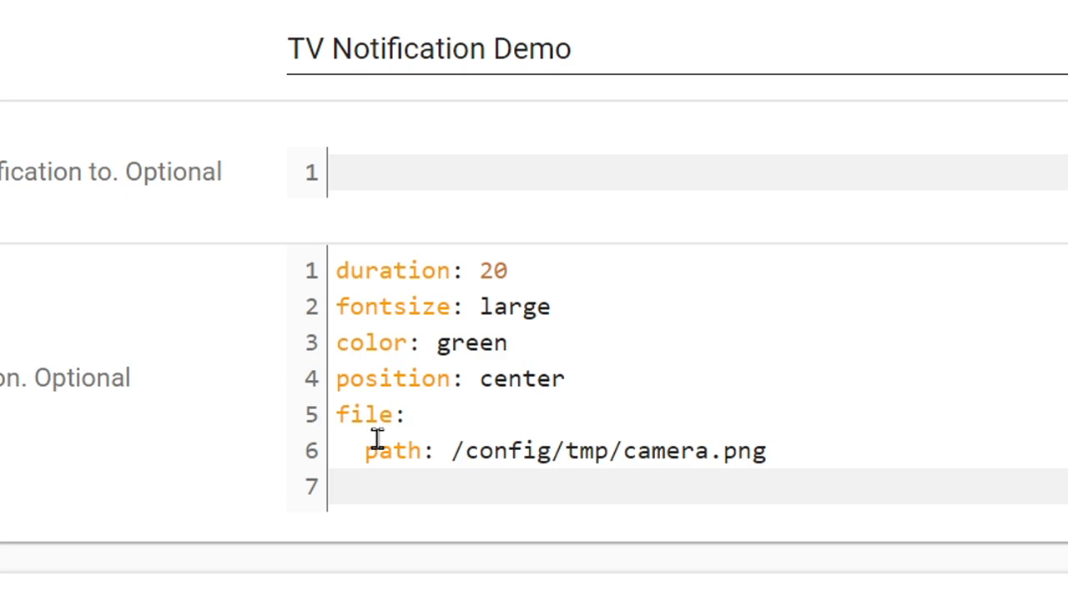
mouse_move(310, 265)
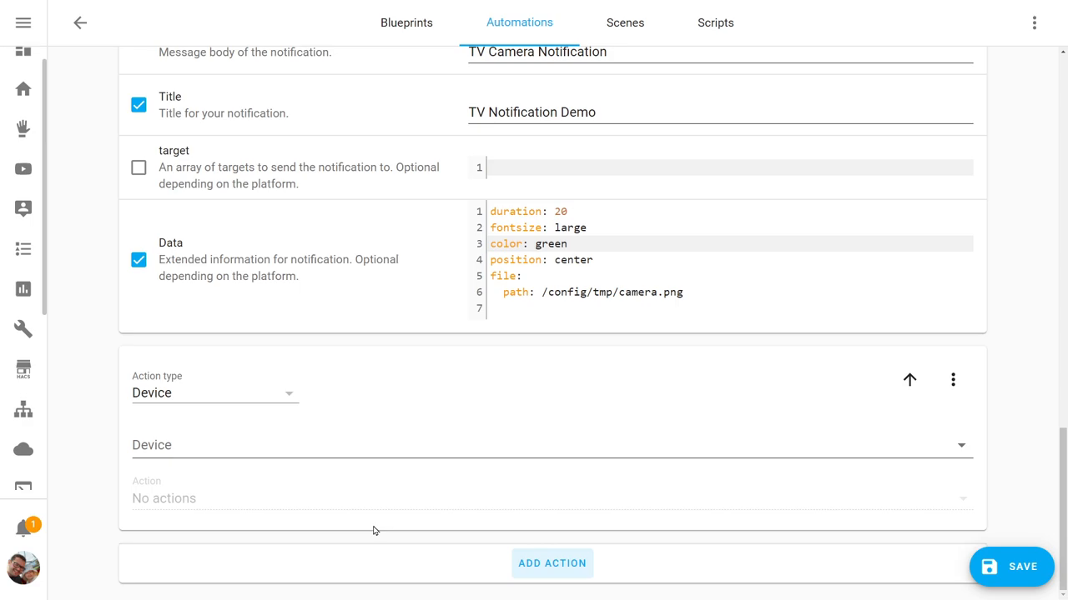
Make the new action a camera.snapshot service call targeting the E1 Zoom camera
left_click(214, 393)
type("camera.s")
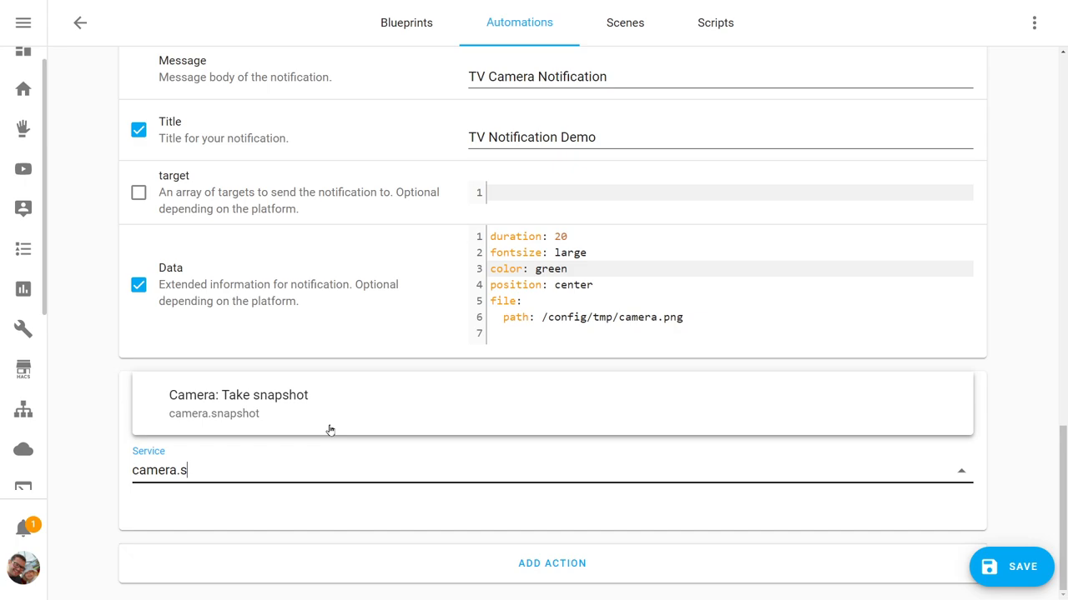
left_click(237, 394)
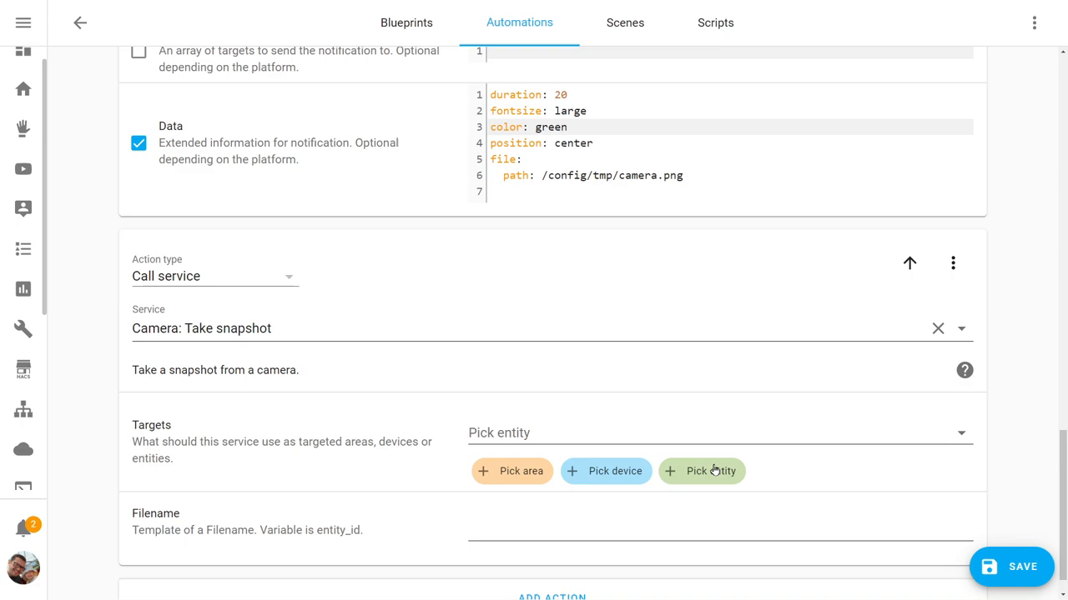
left_click(700, 470)
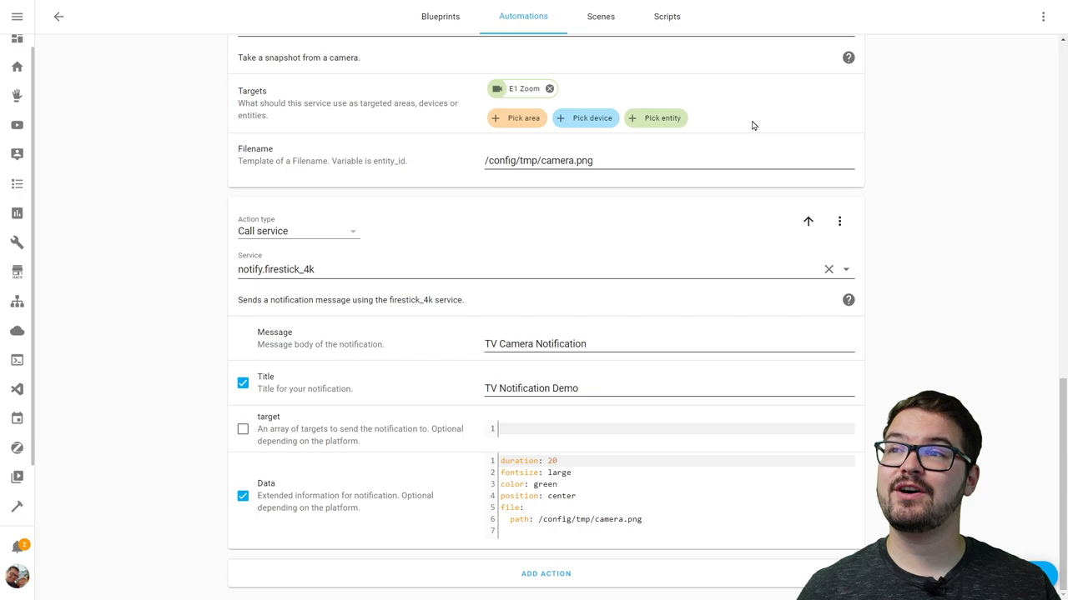
mouse_move(861, 199)
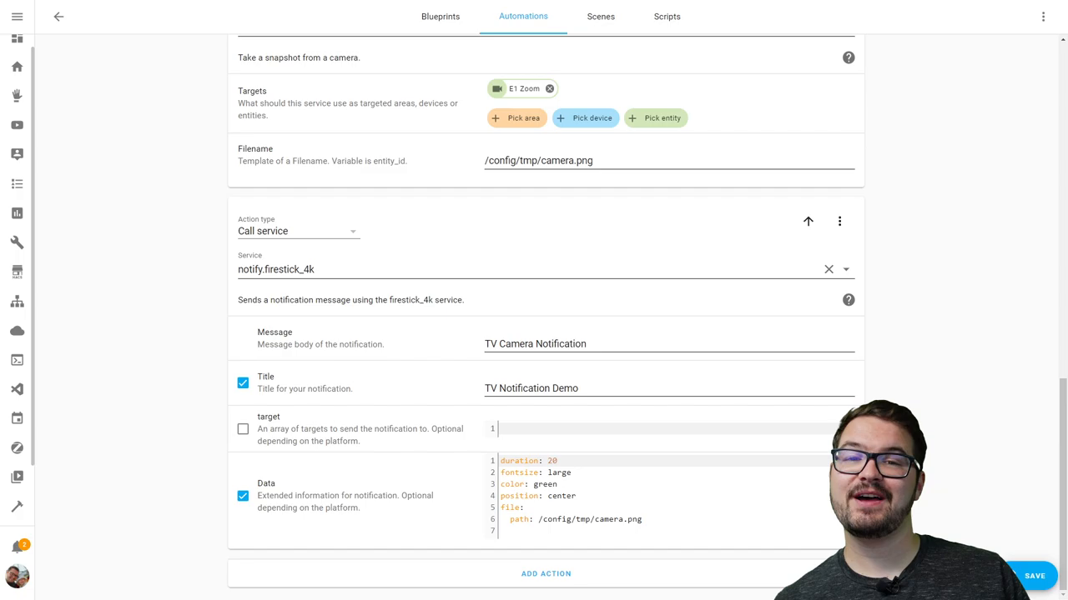
Search 'relo' in the quick command bar to reload before returning to the file editor
key("c")
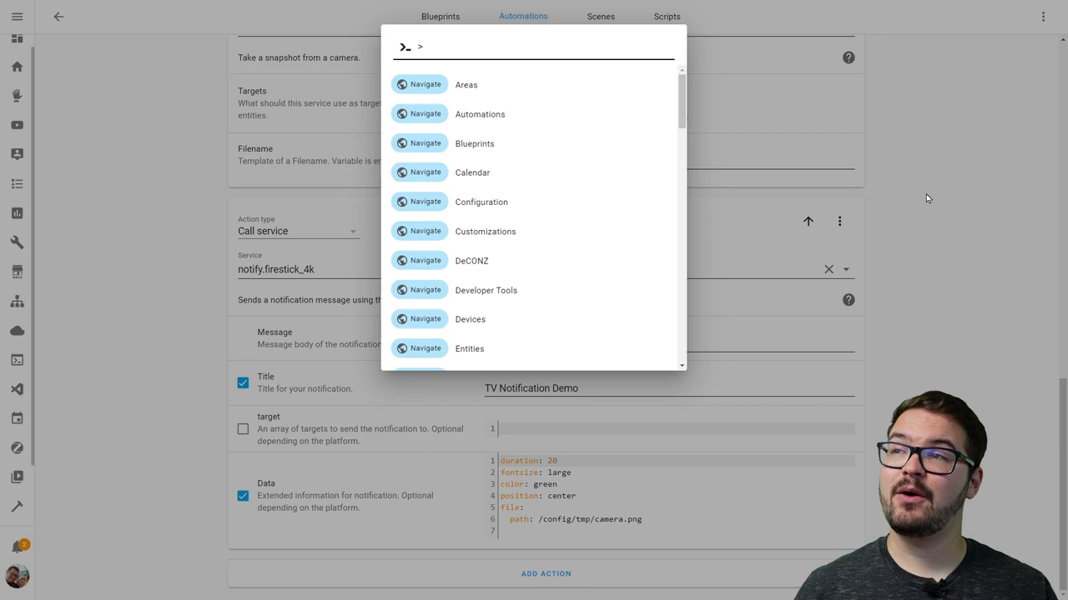
type("relo")
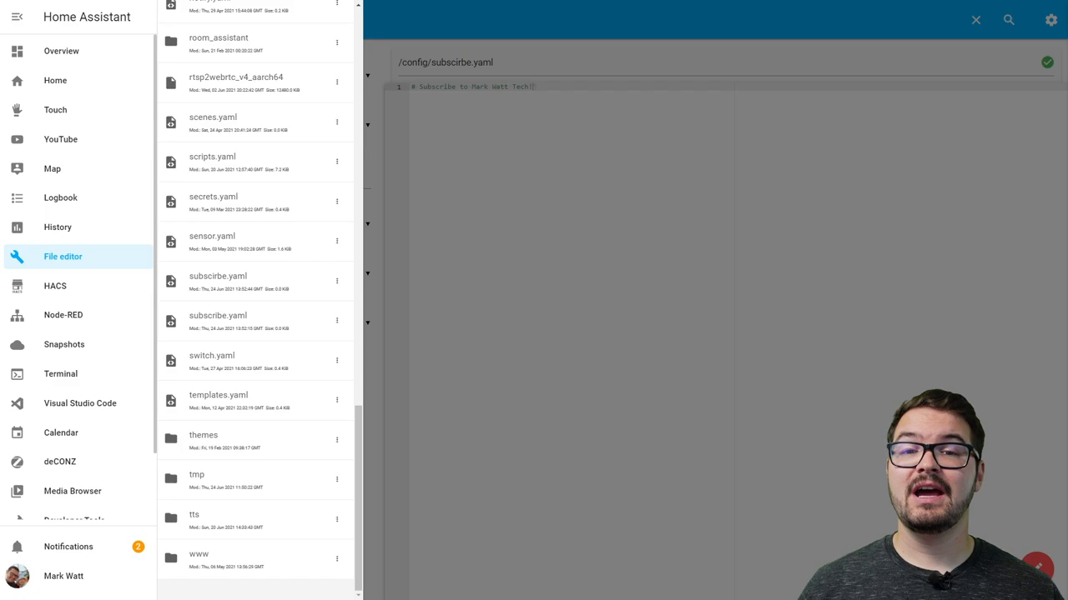
View configuration.yaml with /config/tmp listed under allowlist_external_dirs
left_click(197, 480)
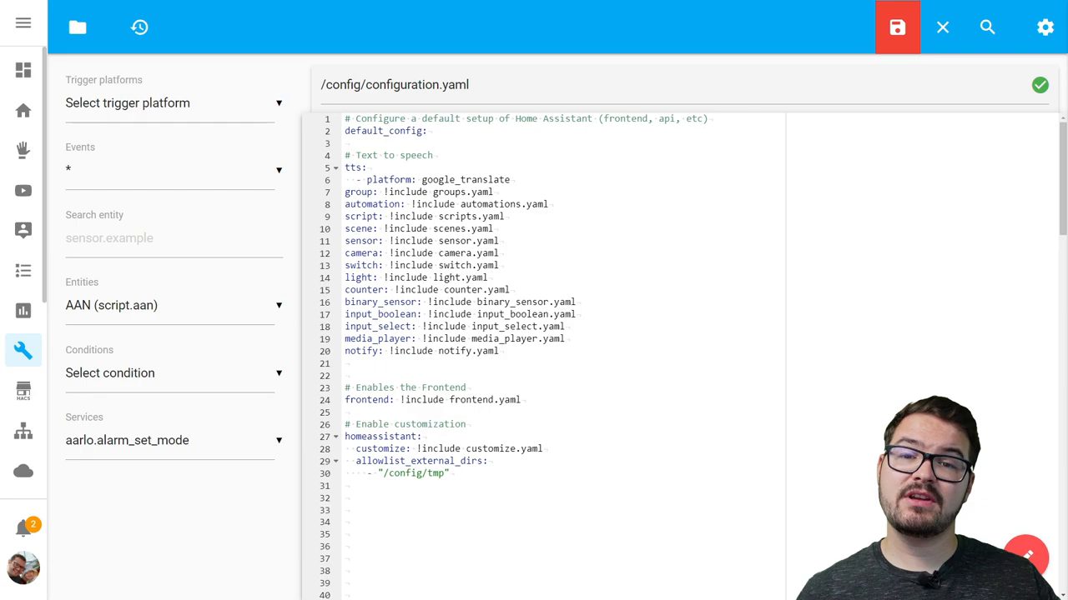
left_click(77, 26)
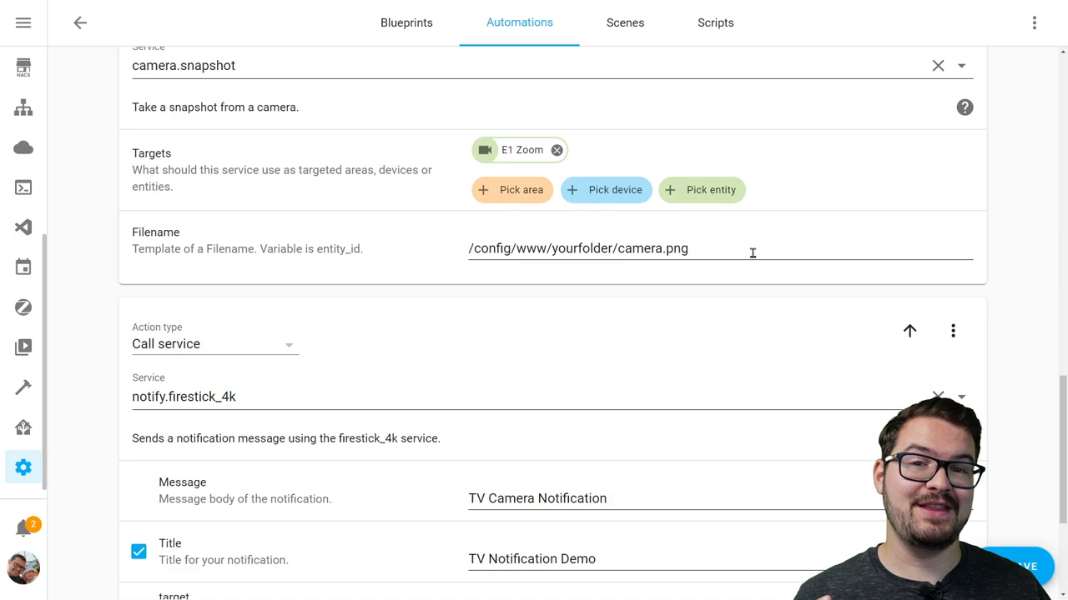
scroll("down", 3)
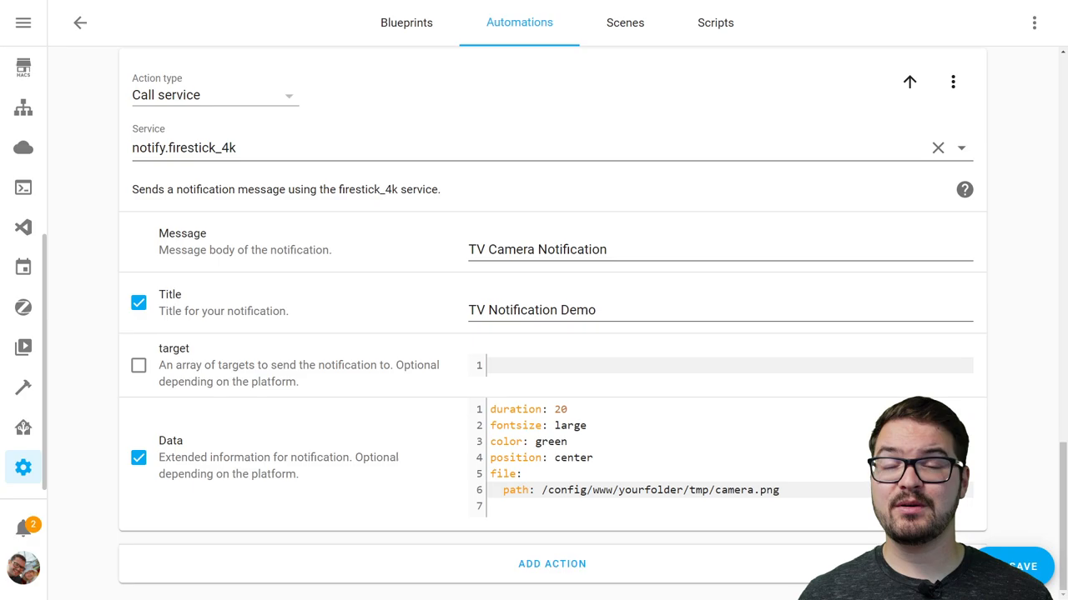